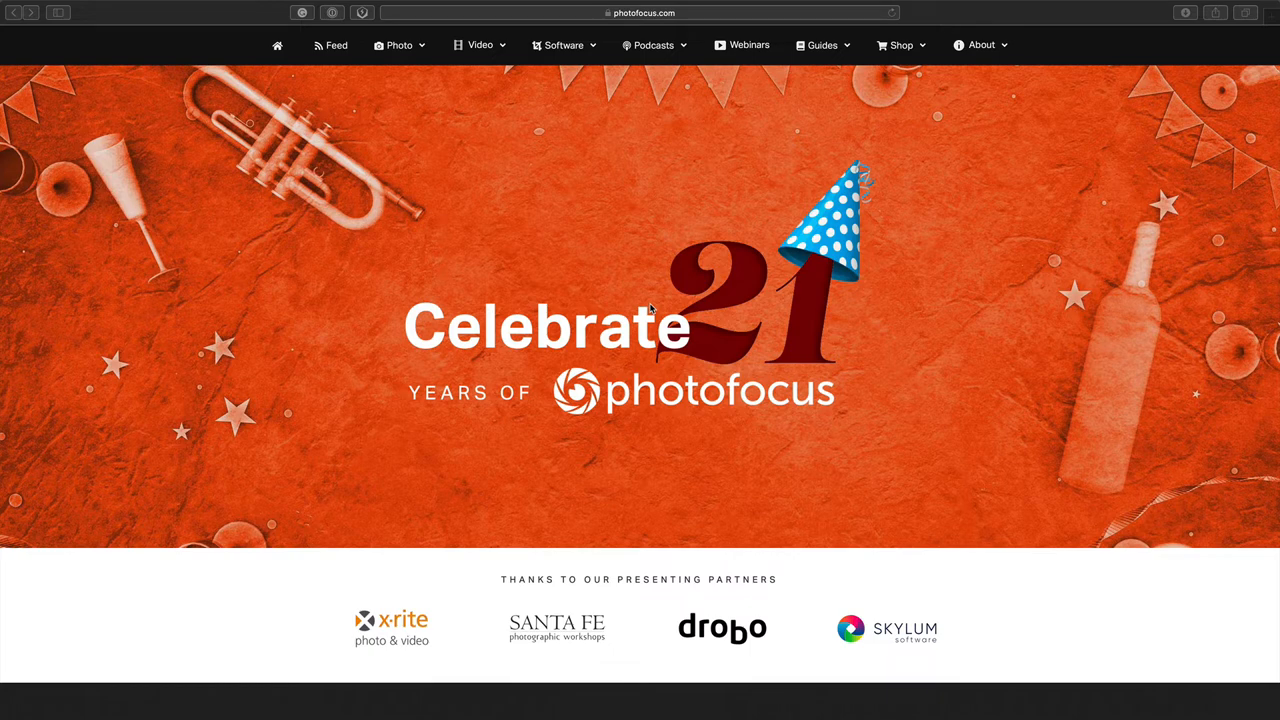
- Scroll down the Celebrate 21 page to the 'Enter for your chance to win!' Gleam widget
scroll("down", 3)
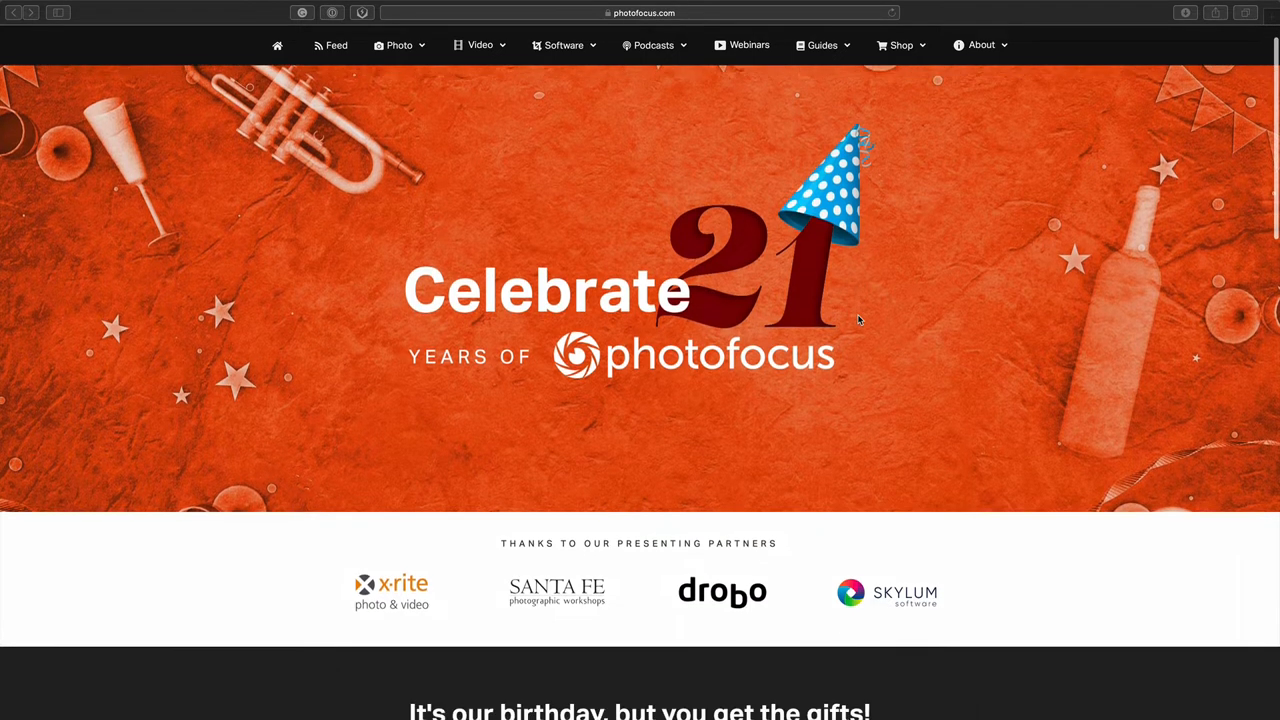
scroll("down", 3)
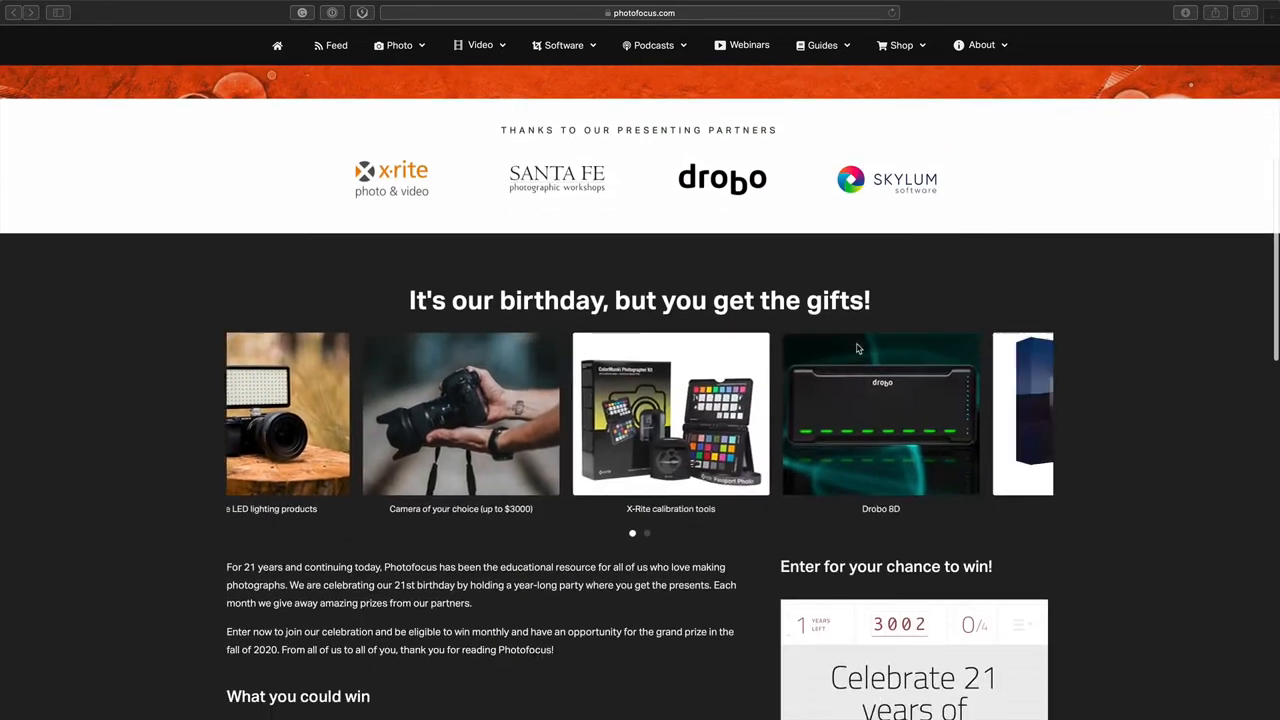
scroll("down", 3)
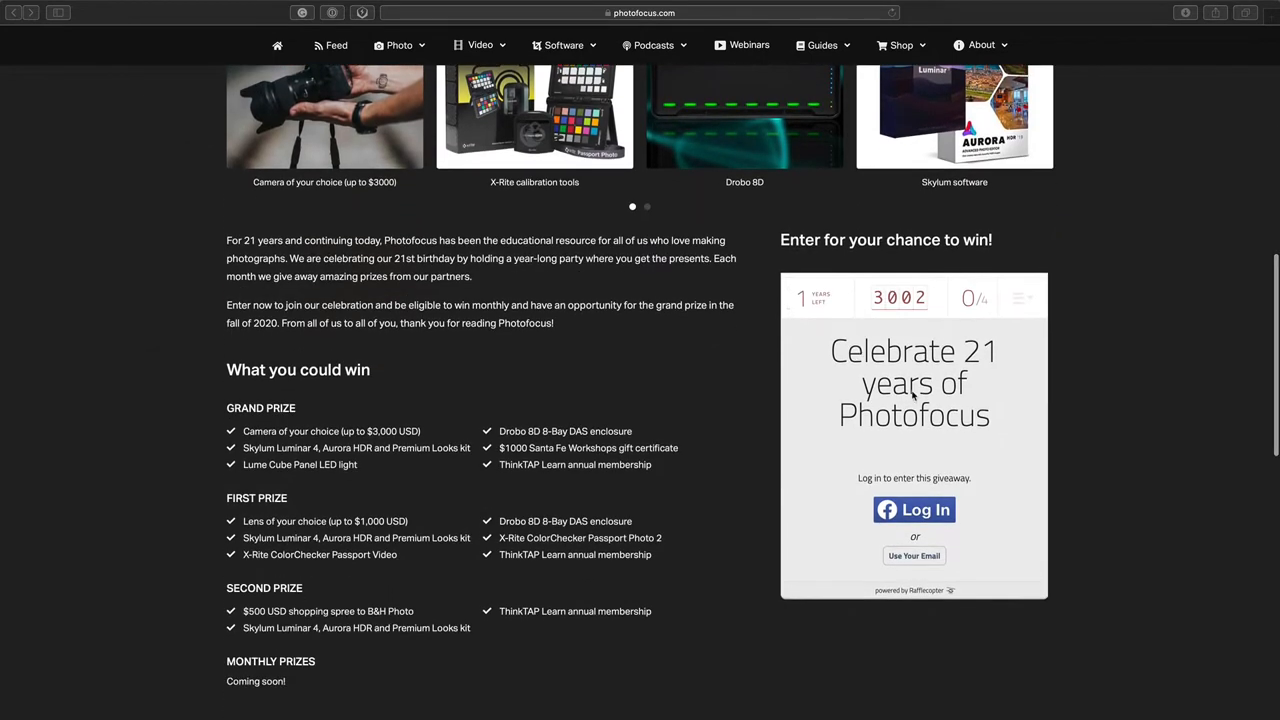
mouse_move(944, 498)
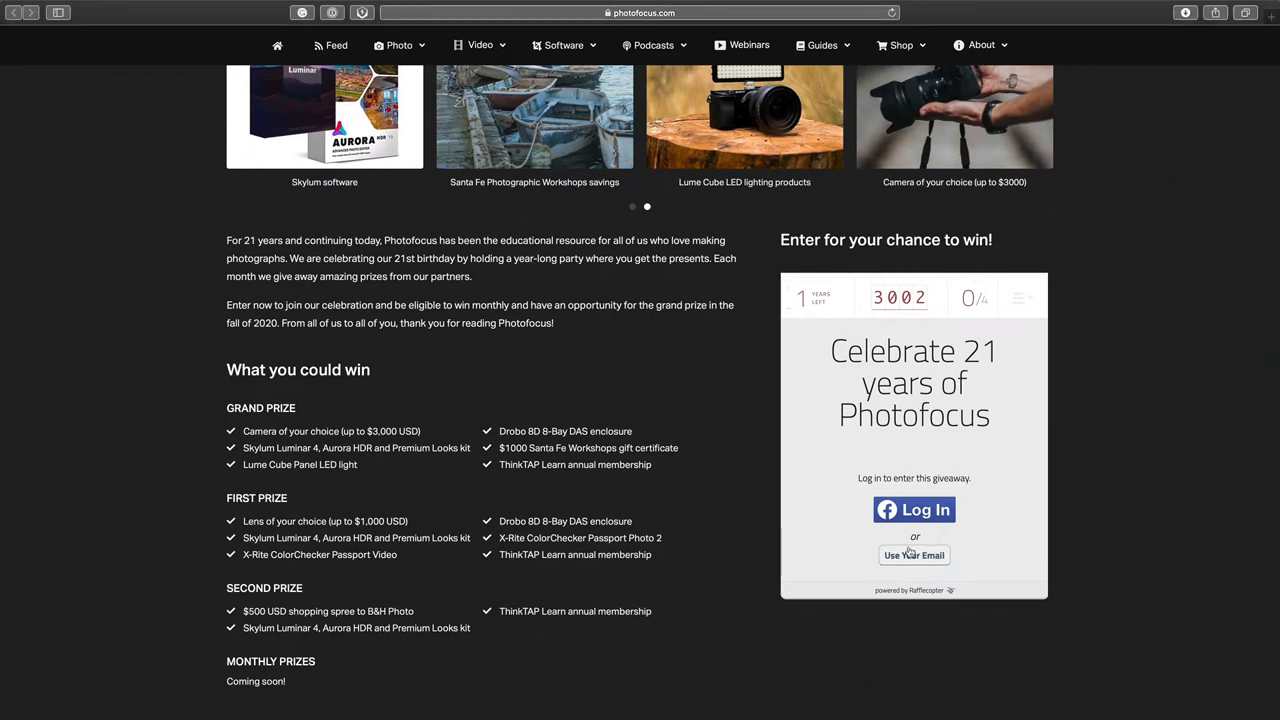
left_click(912, 556)
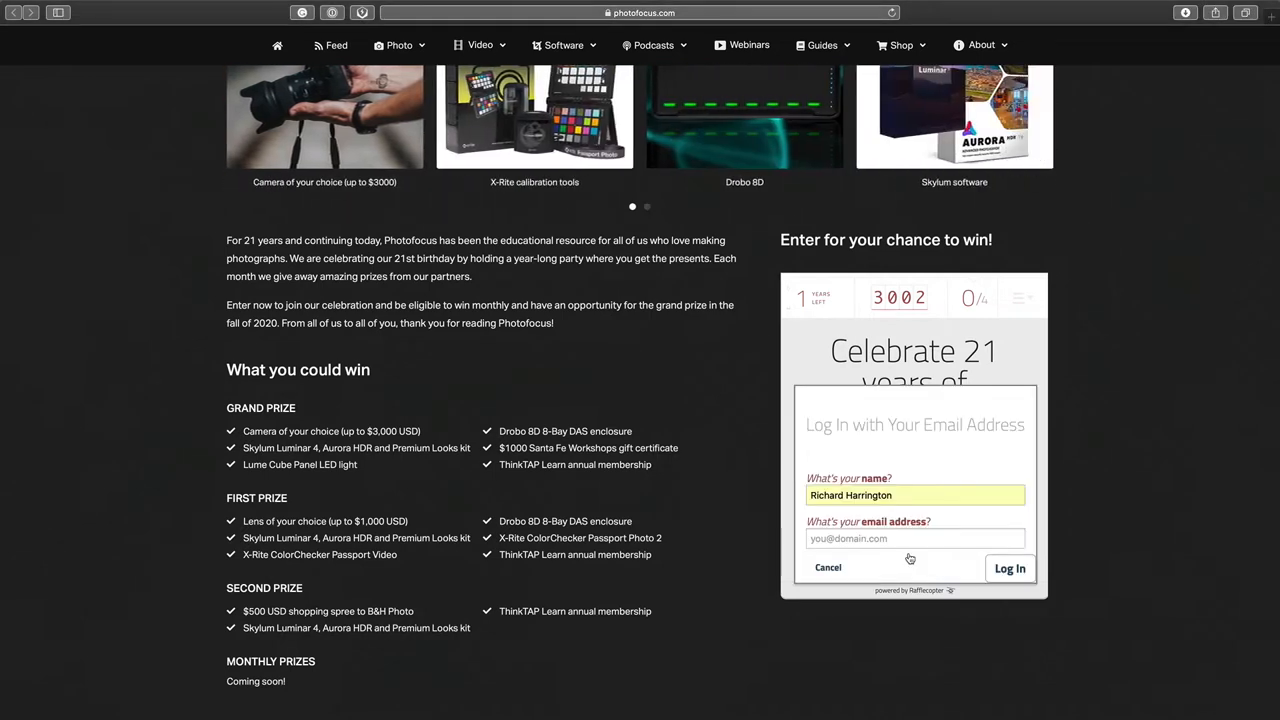
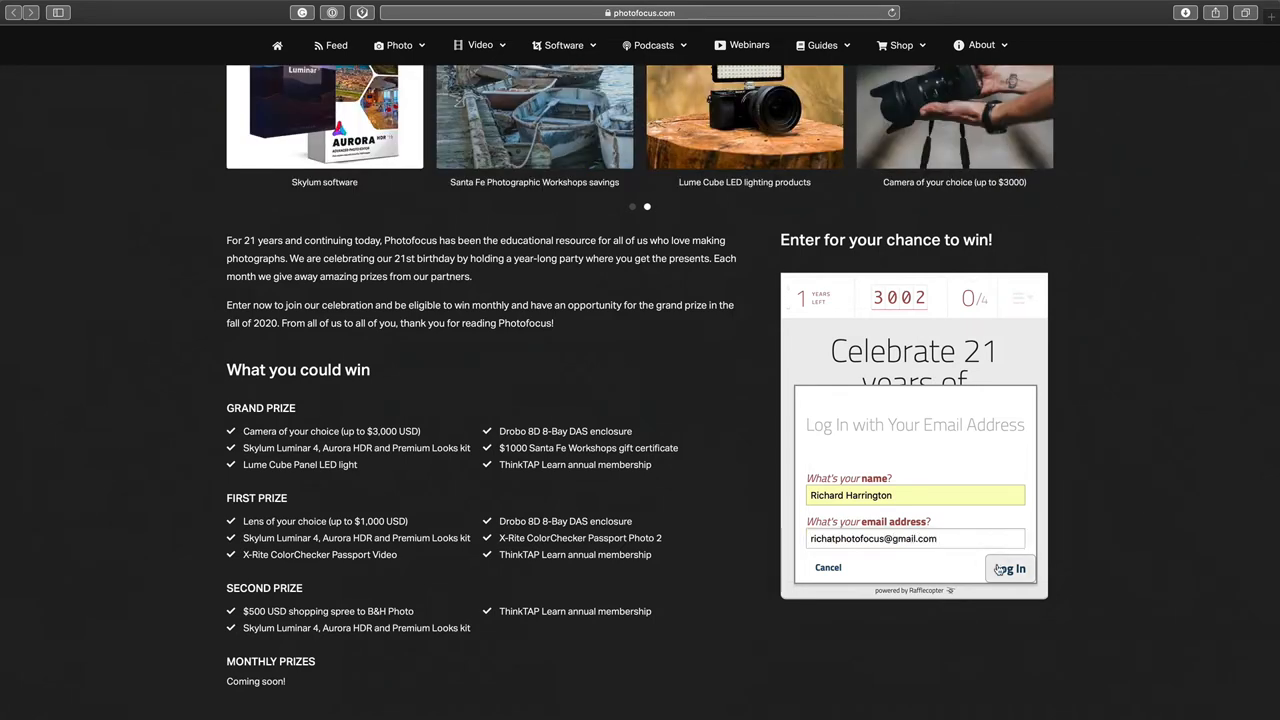
left_click(1010, 568)
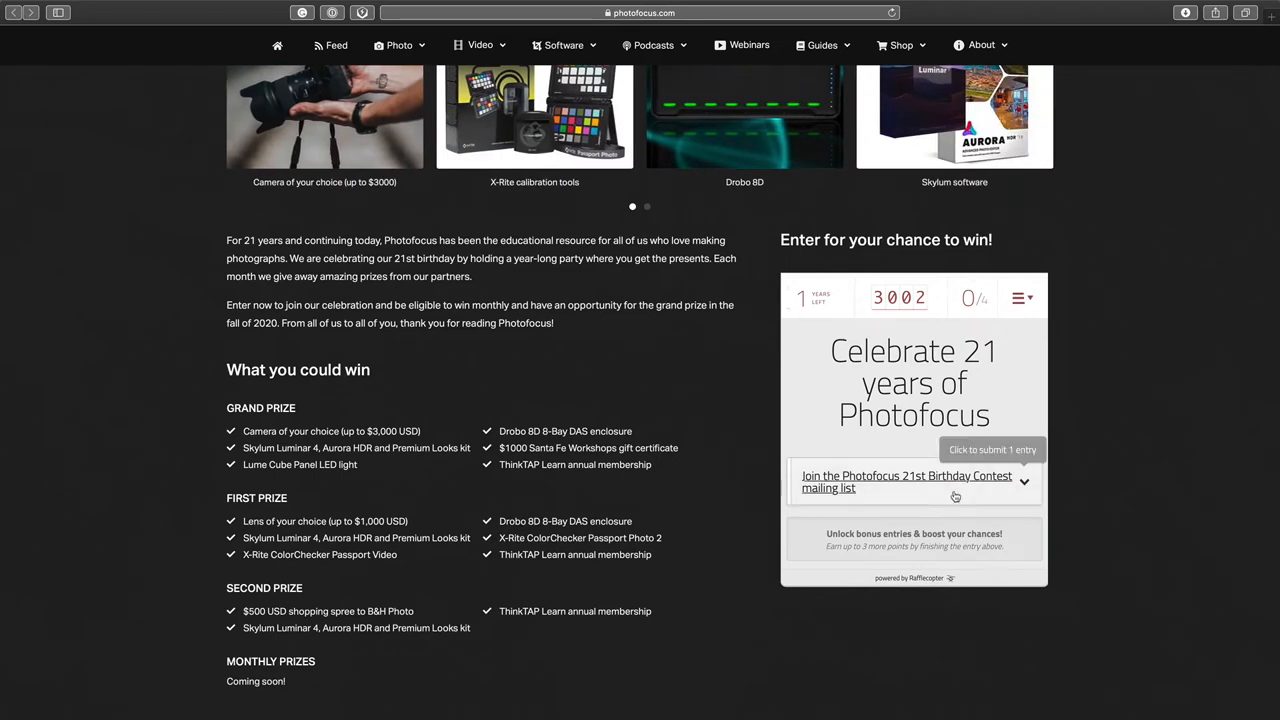
- Subscribe to the 21st Birthday Contest mailing list for the first entry
left_click(906, 480)
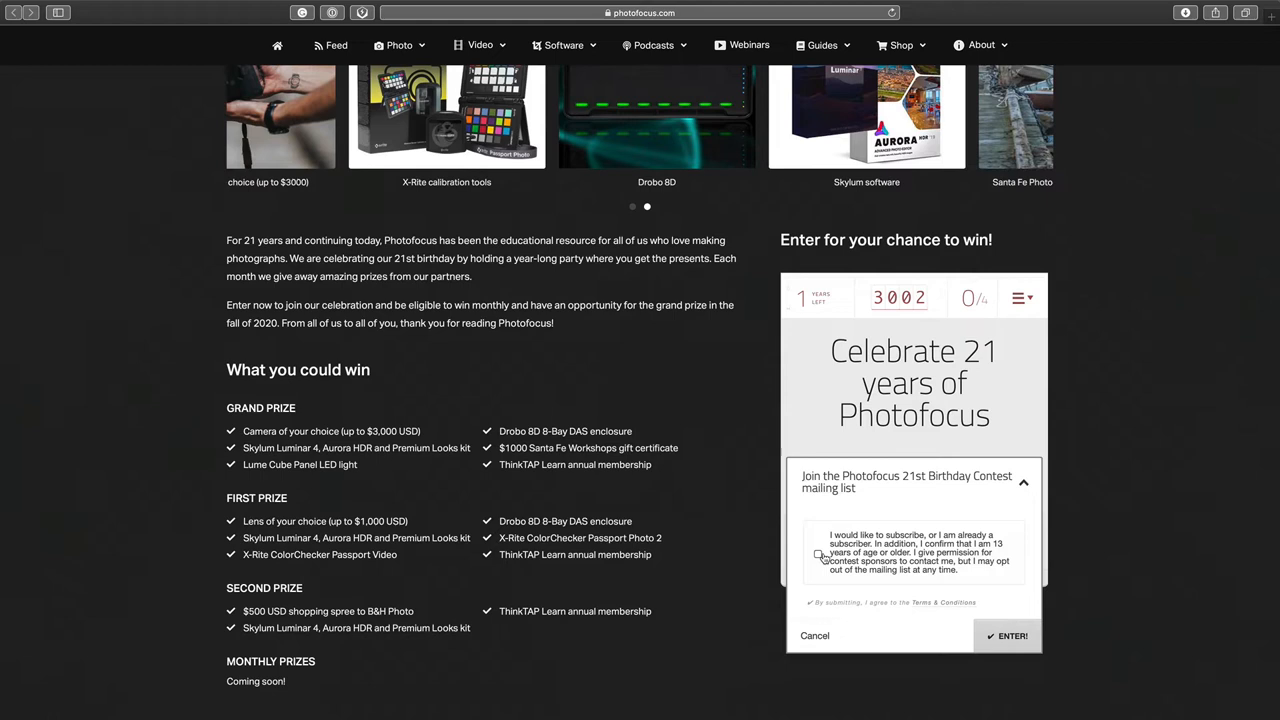
left_click(818, 554)
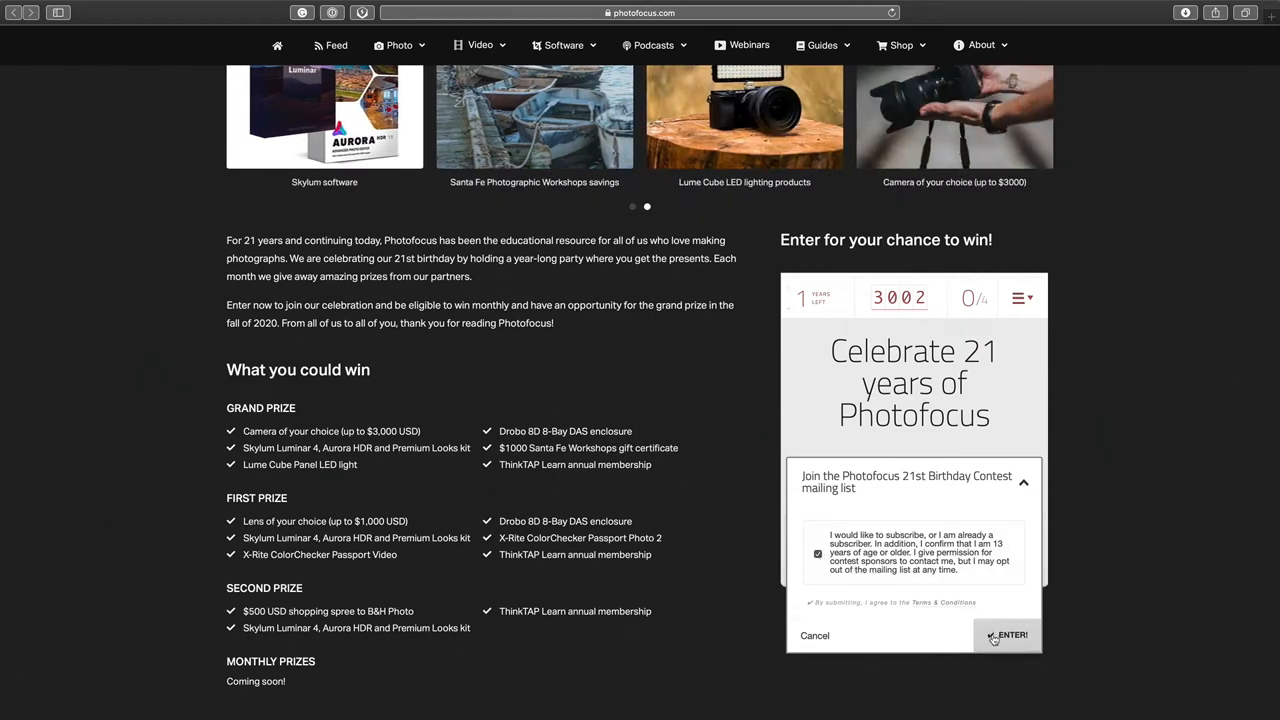
left_click(1008, 636)
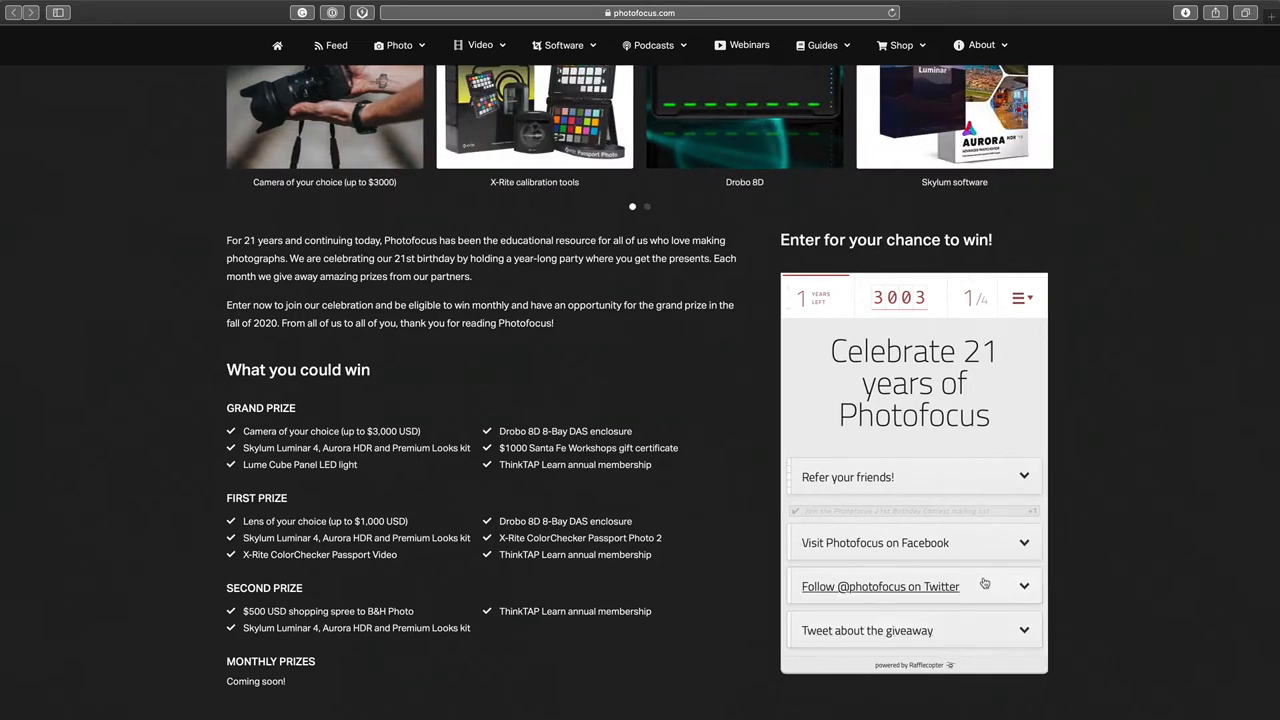
- Visit the Photofocus Facebook page and confirm the visit for a second entry
left_click(876, 542)
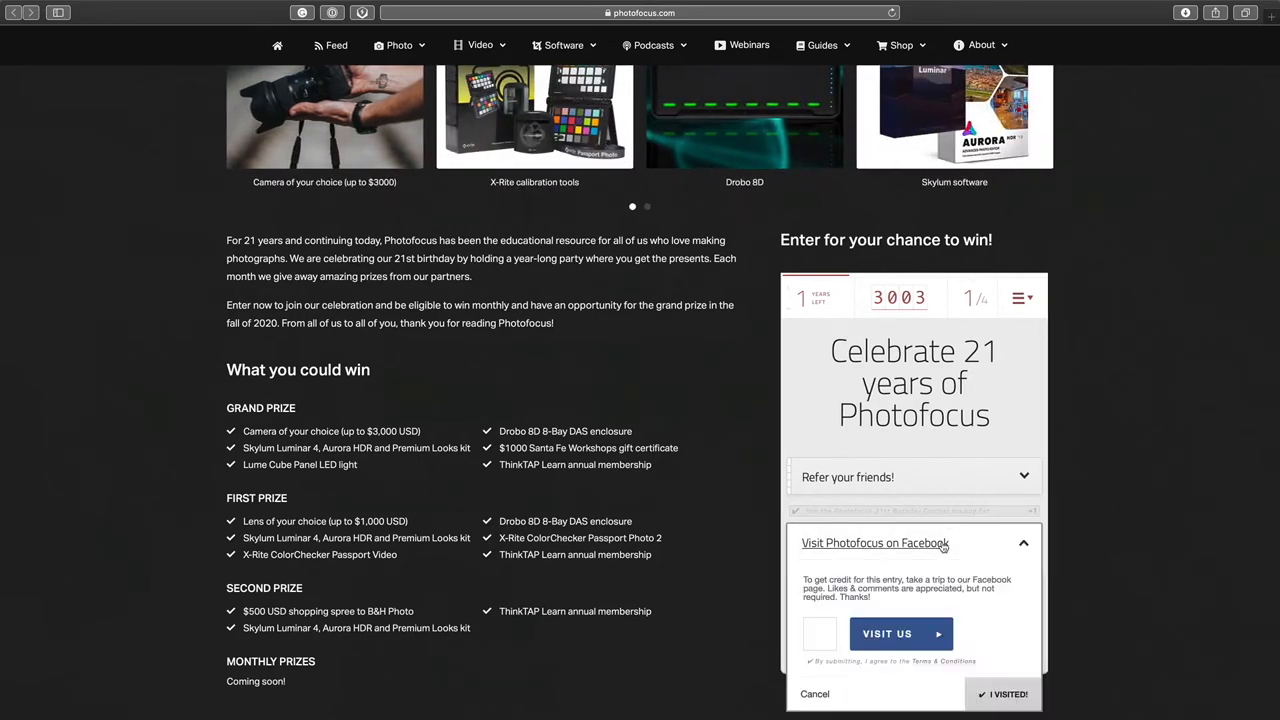
left_click(886, 632)
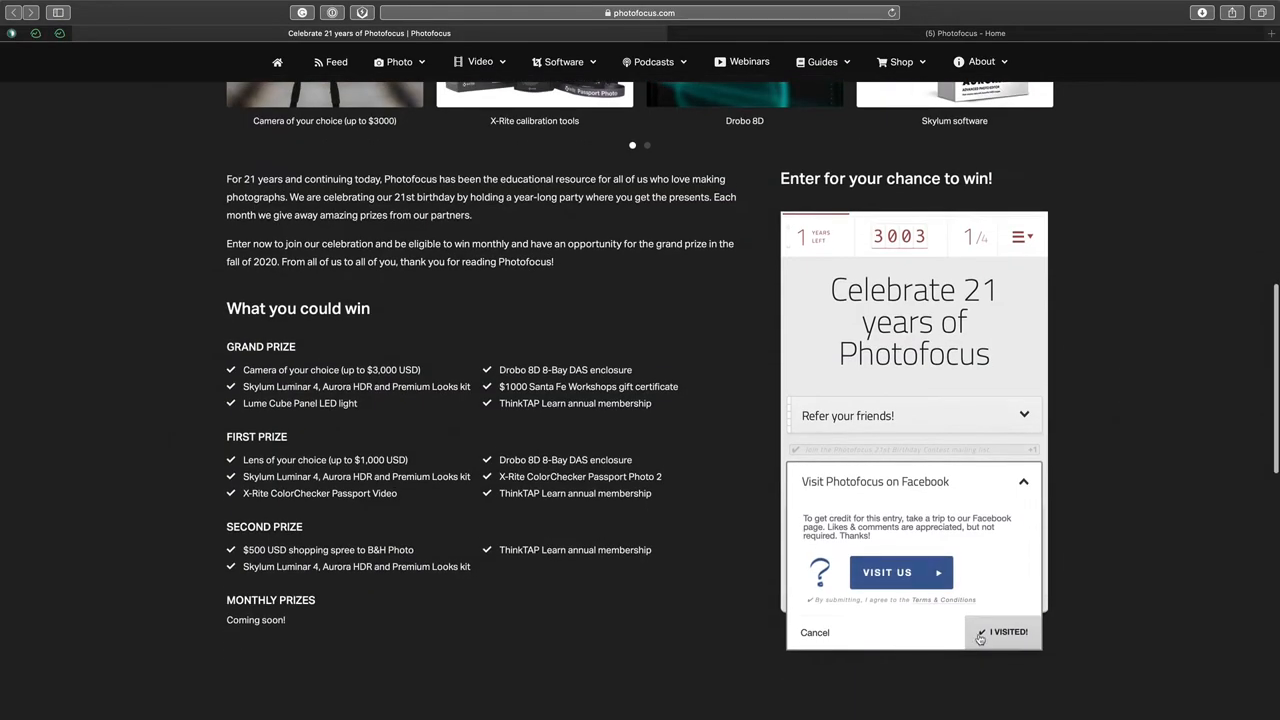
left_click(1008, 632)
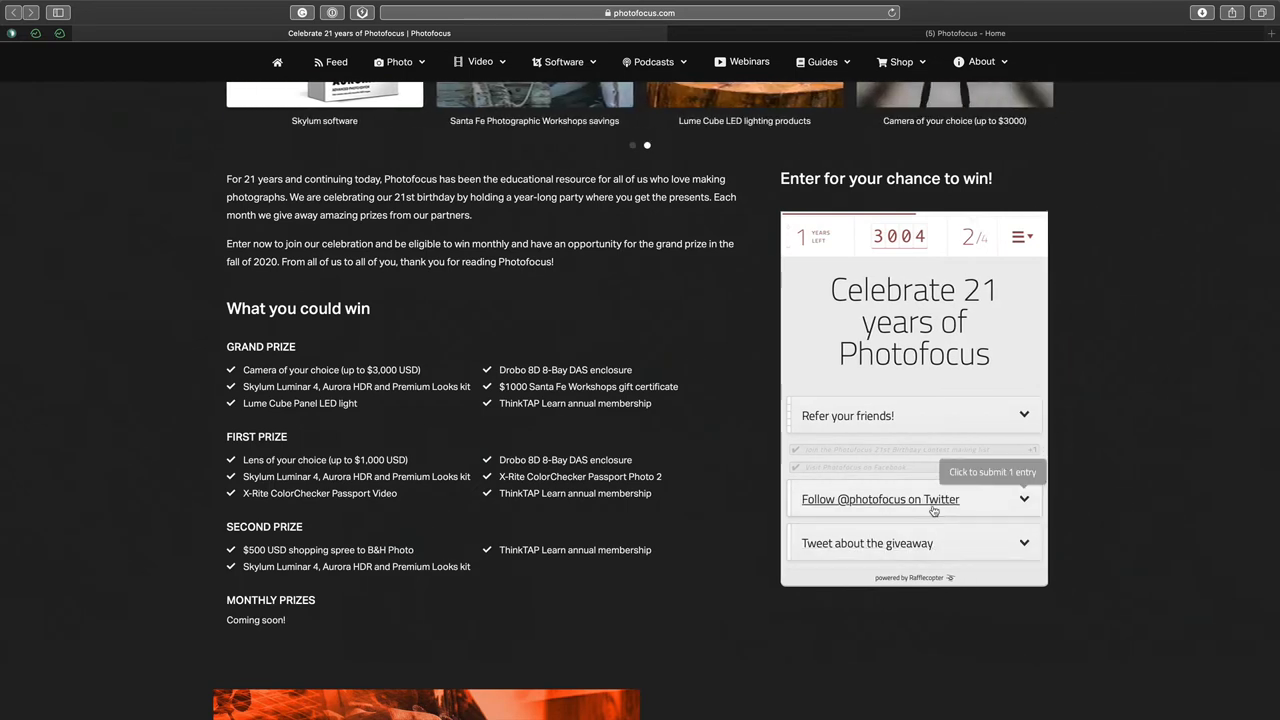
left_click(880, 500)
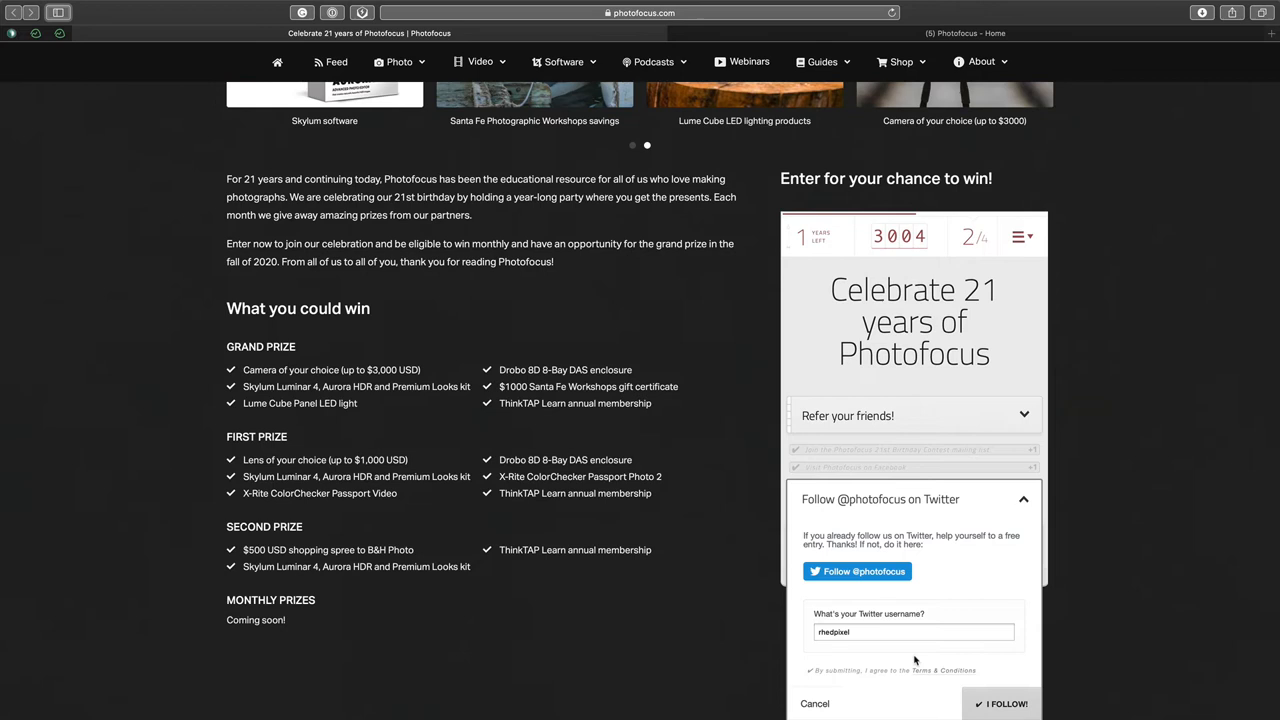
left_click(1000, 704)
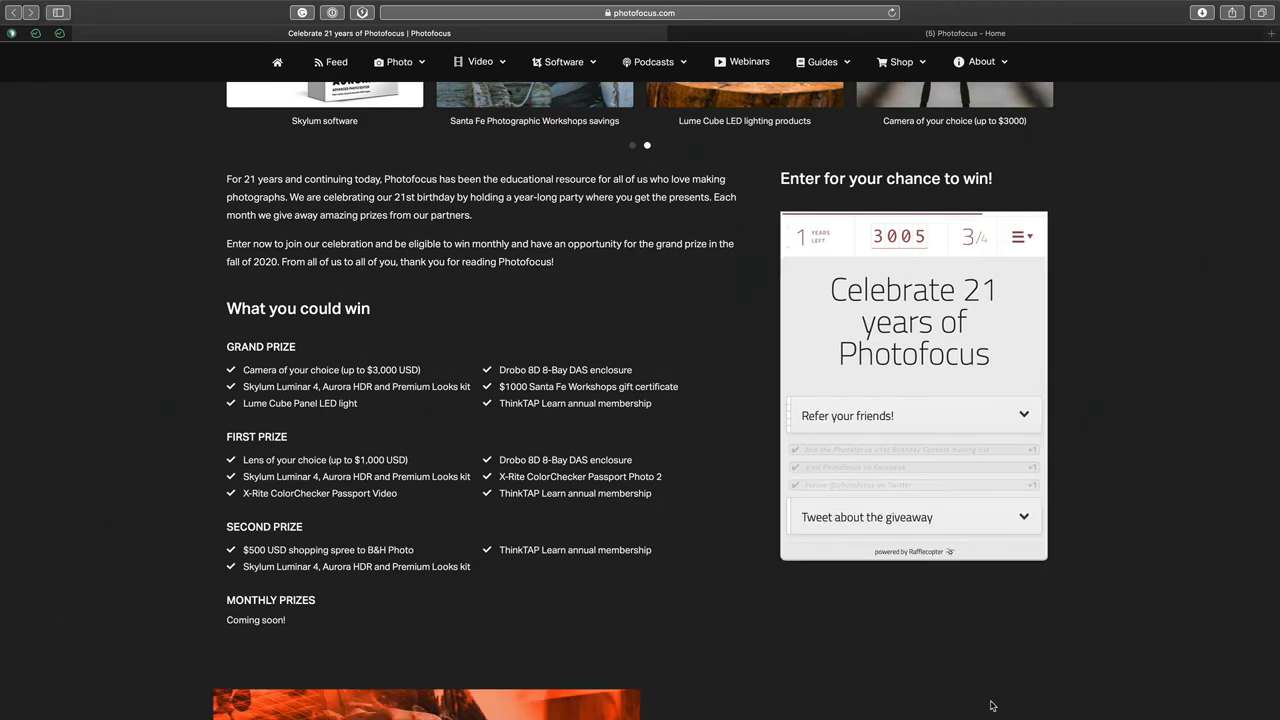
left_click(868, 516)
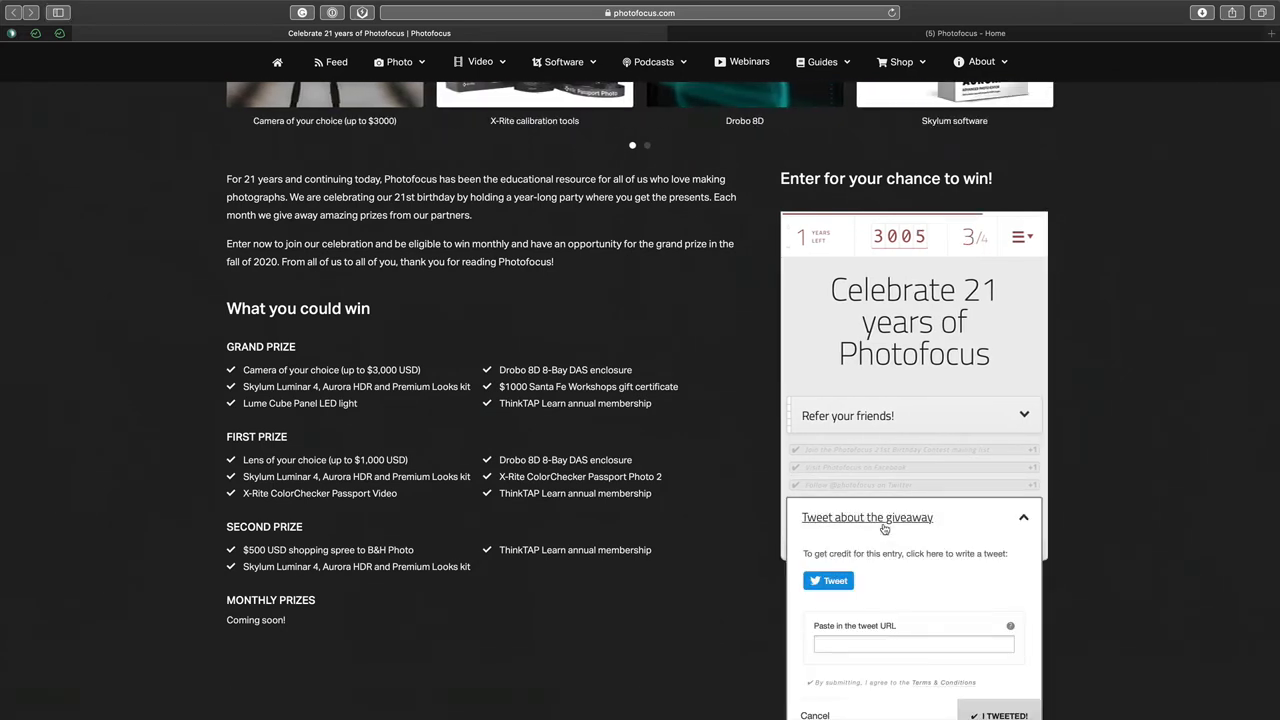
left_click(866, 516)
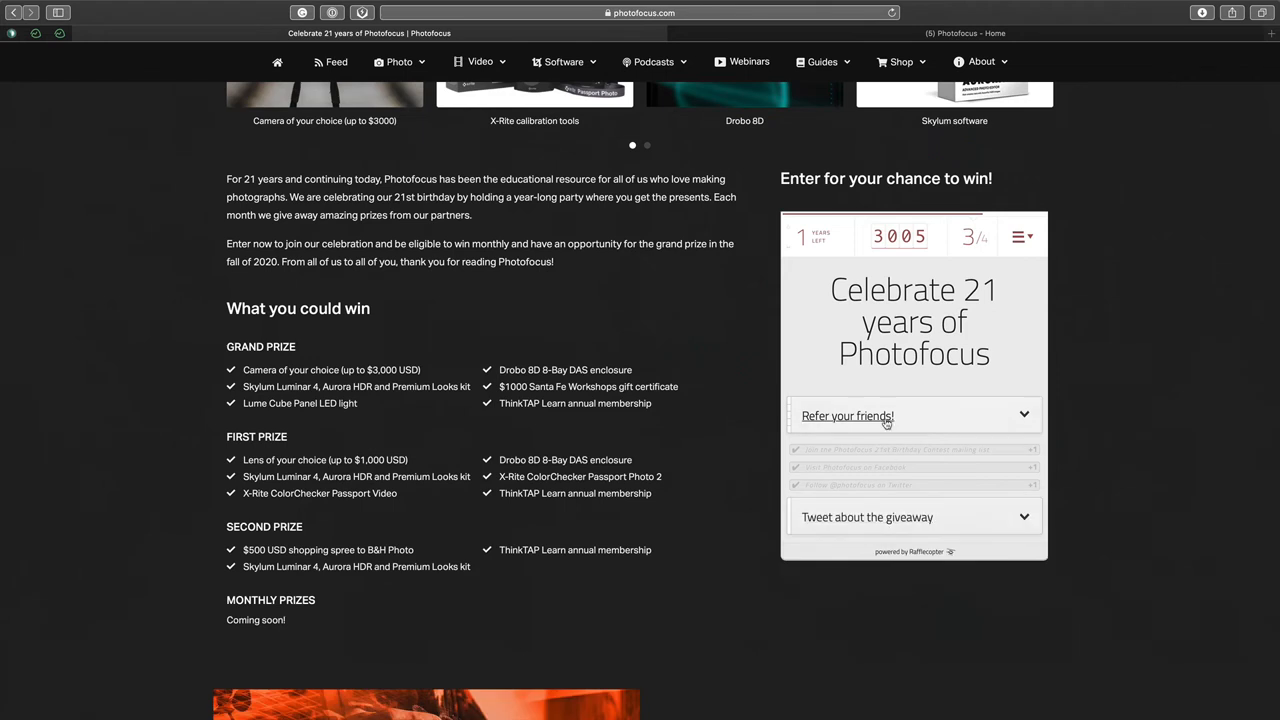
left_click(848, 414)
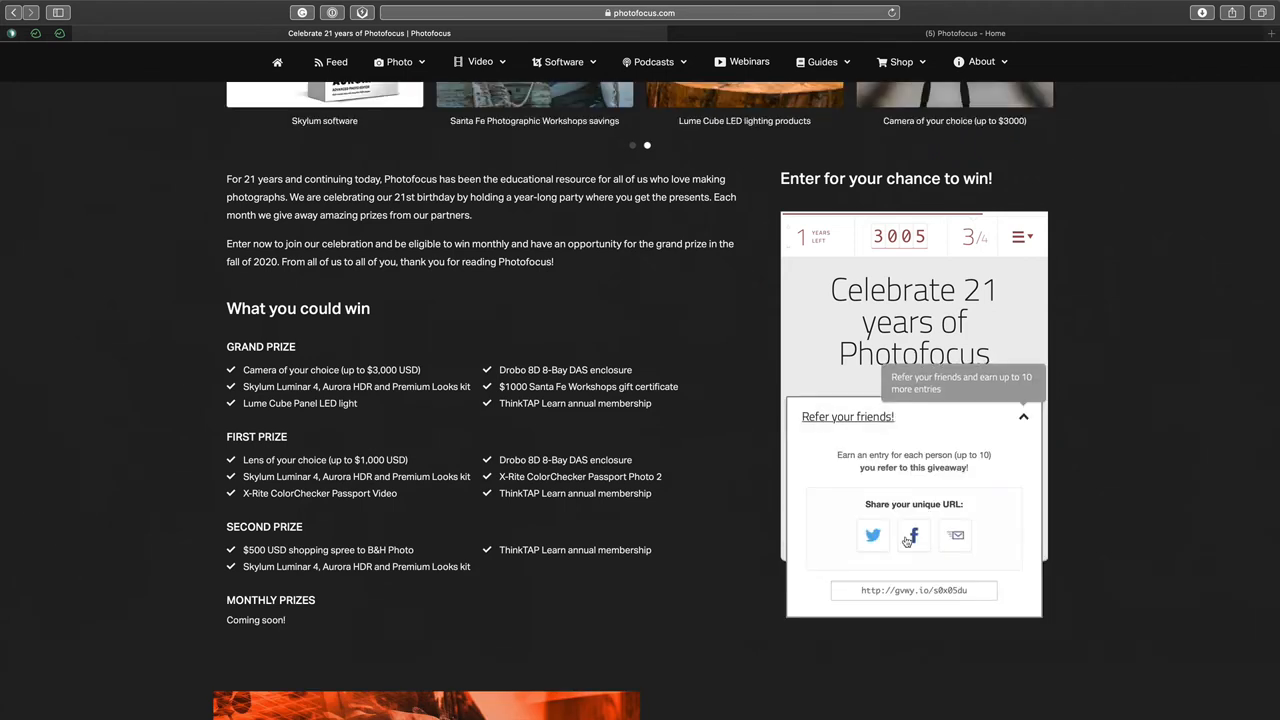
mouse_move(904, 544)
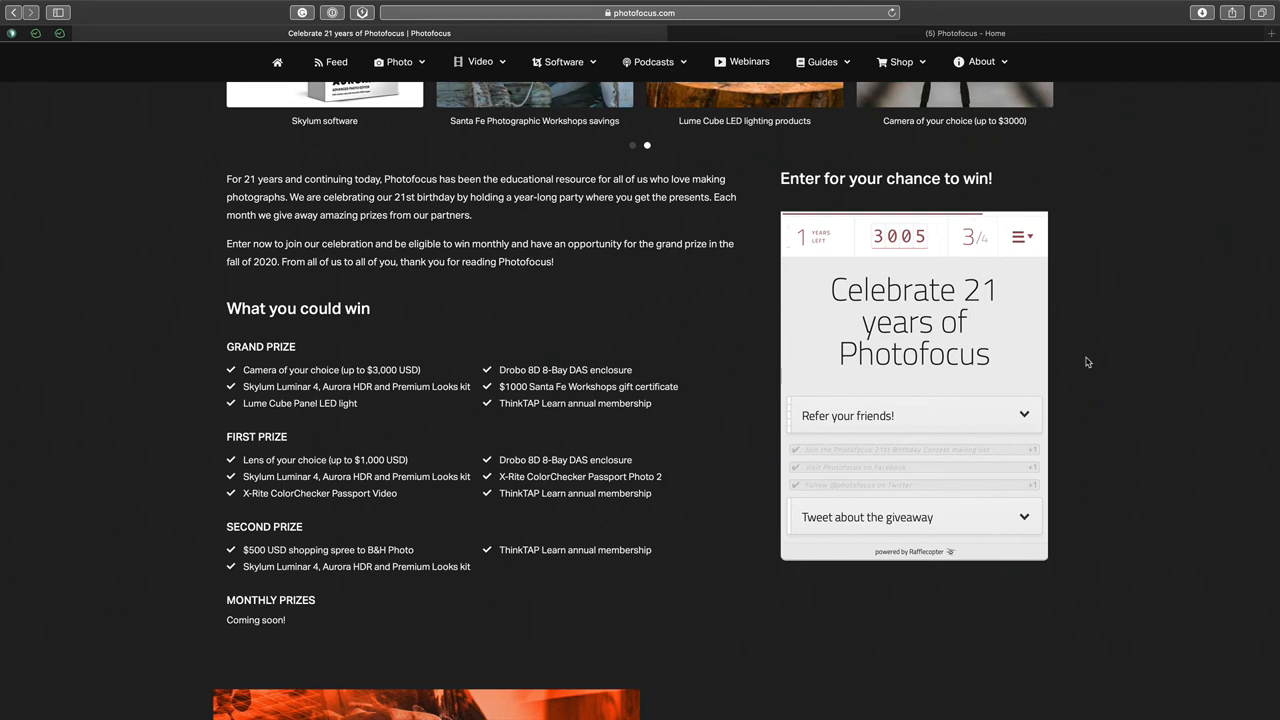
- Scroll through the Free Photo Toolbox offer and supporting partner logos
scroll("down", 3)
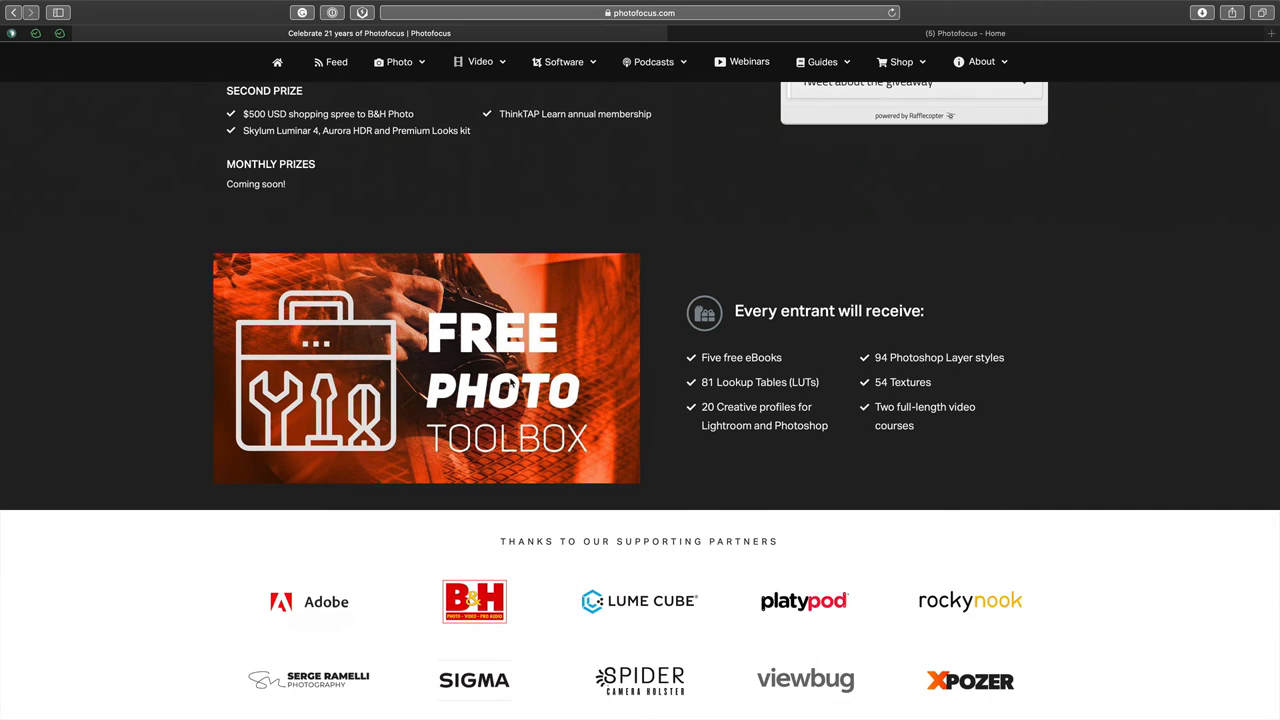
mouse_move(692, 360)
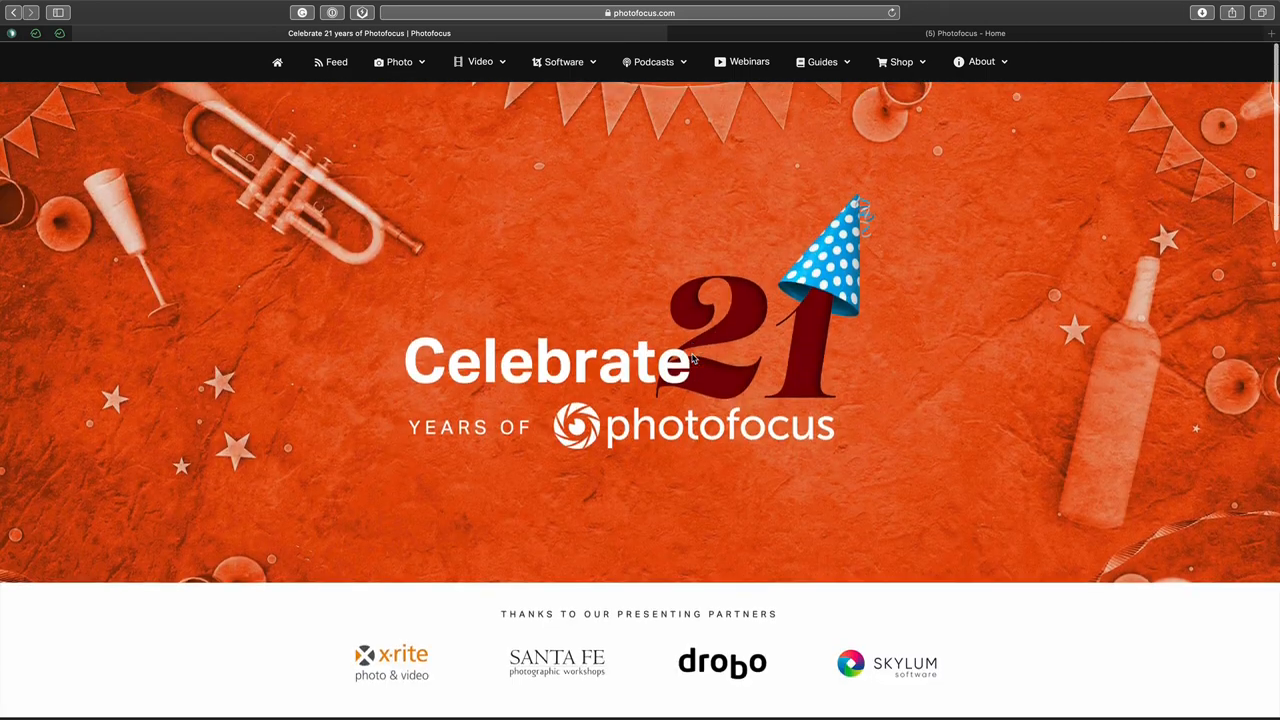
scroll("down", 3)
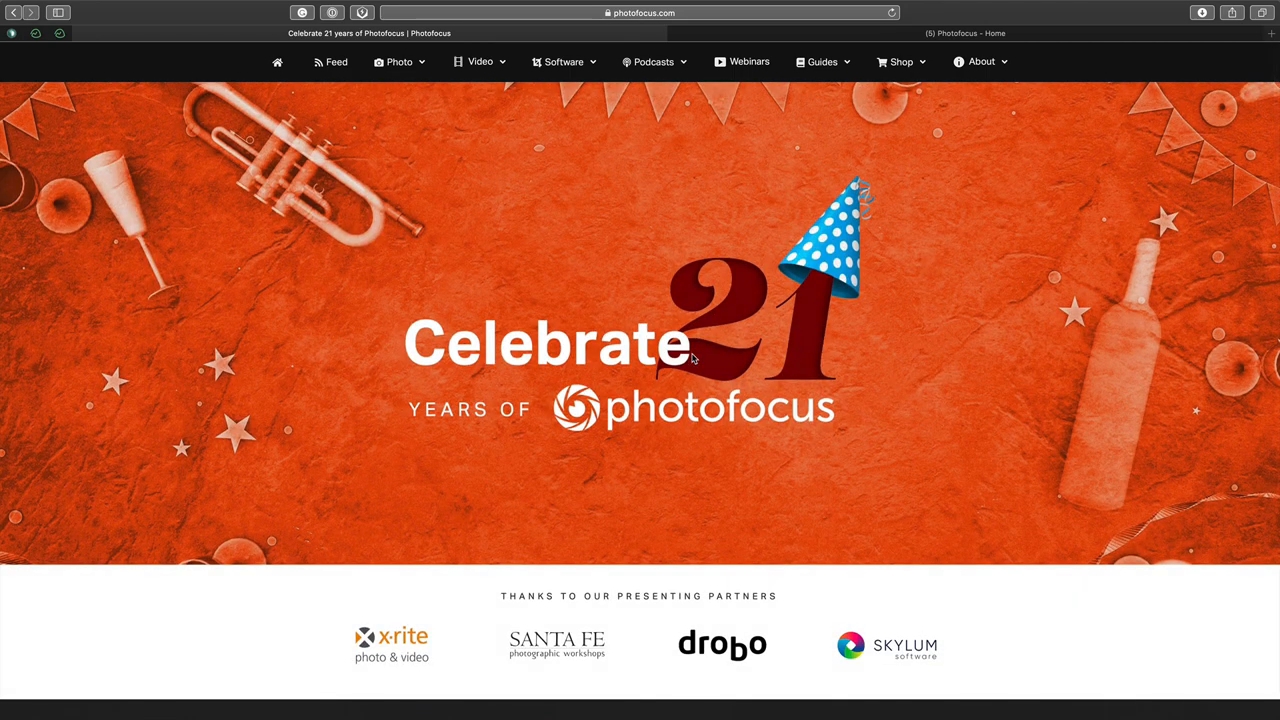